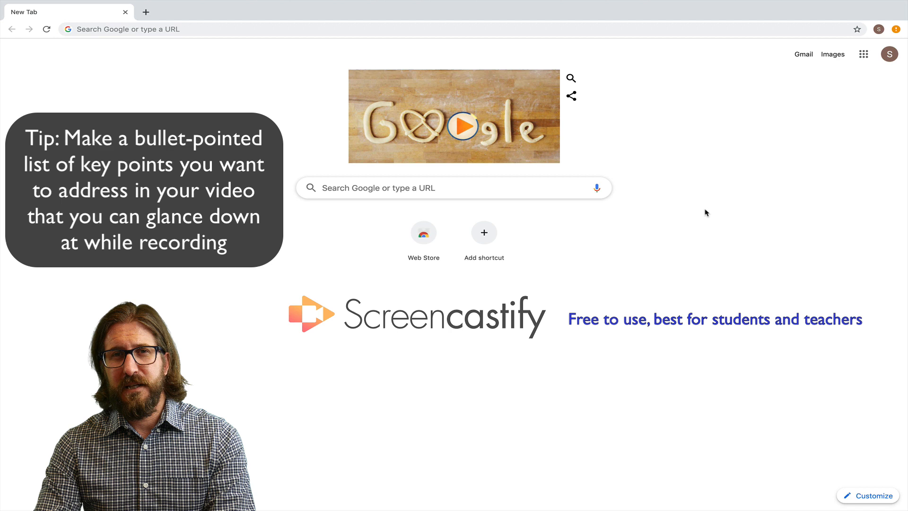
- Search the Chrome Web Store for 'screen casti' to locate the Screencastify extension
left_click(423, 232)
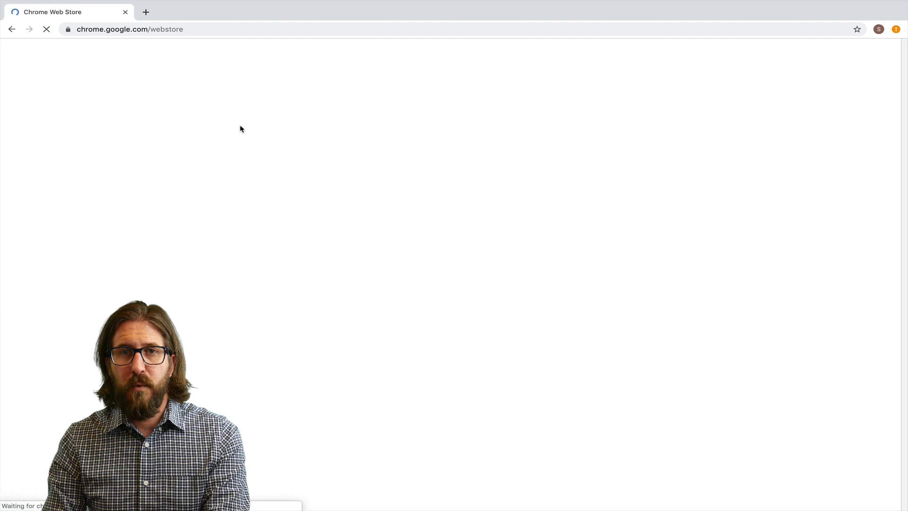
type("screen casti")
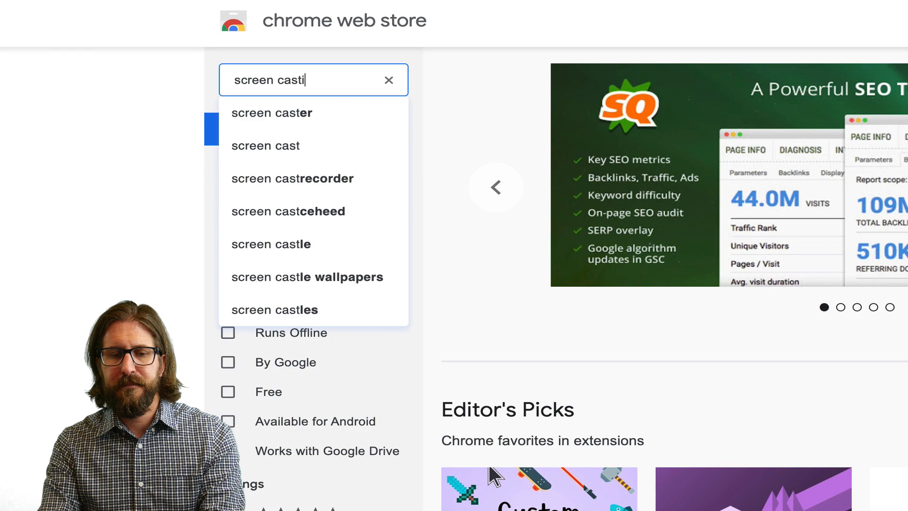
left_click(293, 178)
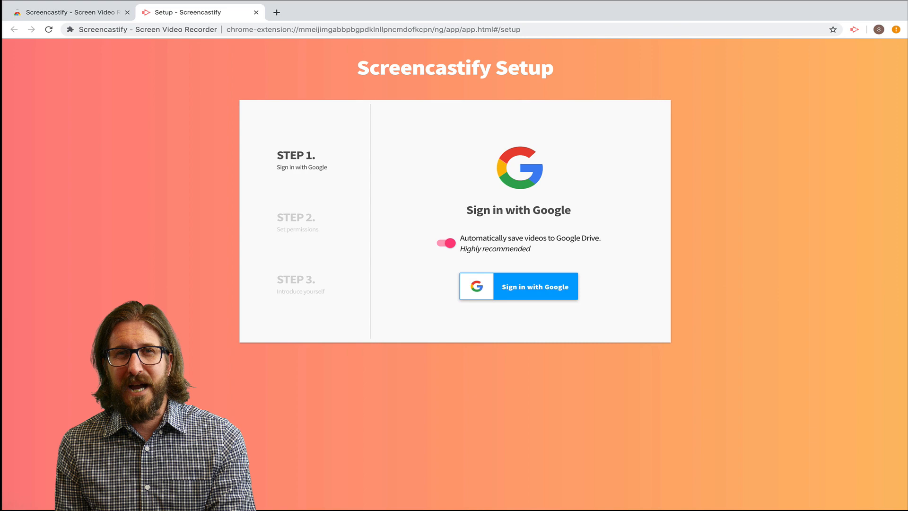
- Sign in with Google and allow camera, microphone and drawing permissions
left_click(517, 286)
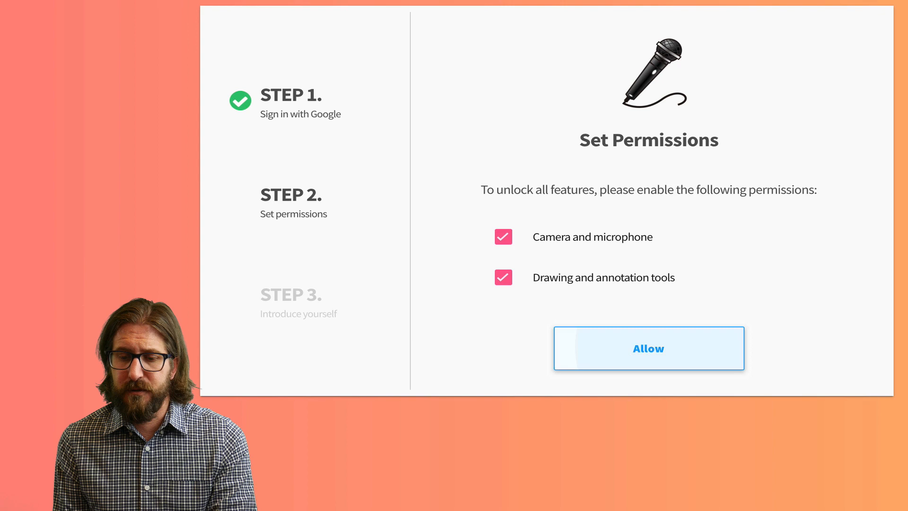
left_click(648, 349)
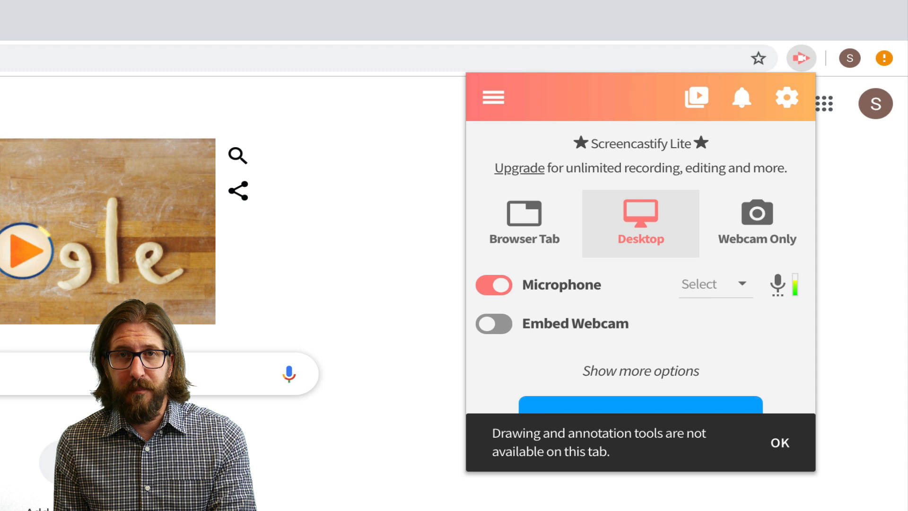
- Enable Embed Webcam with the FaceTime camera and bring up recording options on the Classroom tab
left_click(715, 285)
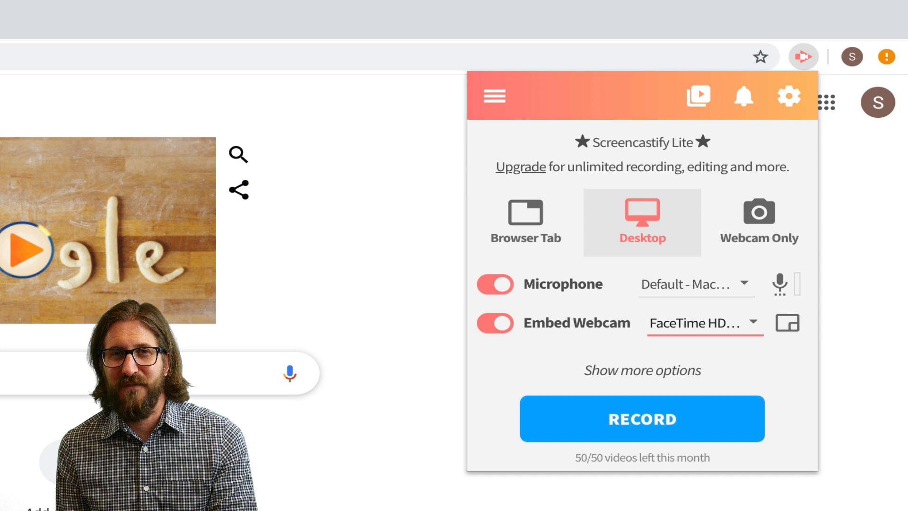
left_click(641, 418)
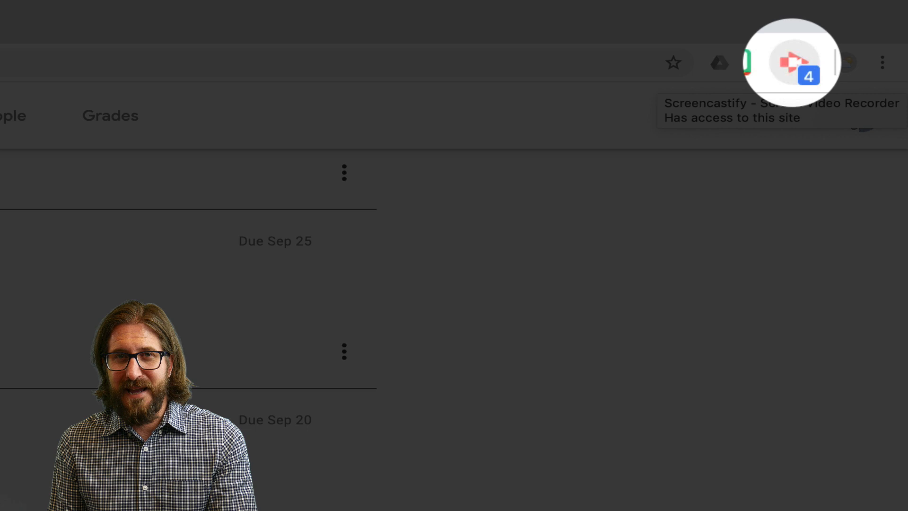
left_click(794, 63)
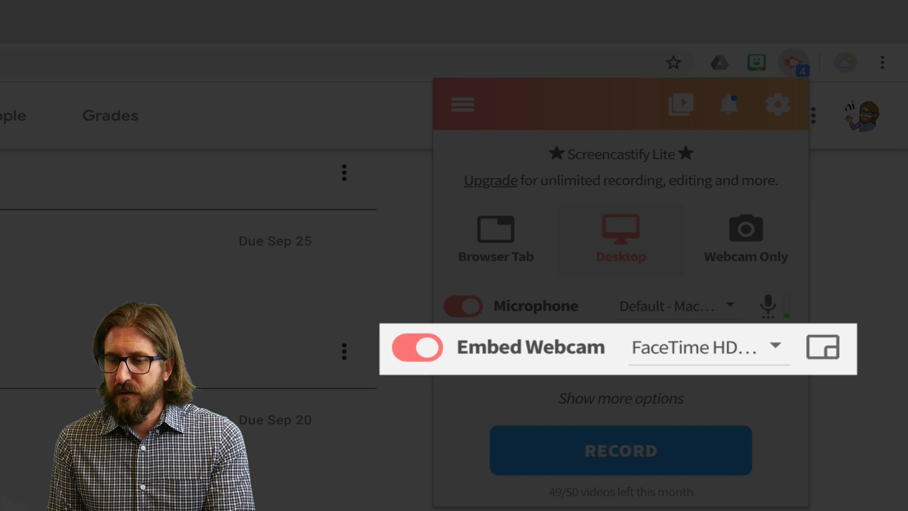
- Record the desktop, sharing Your Entire Screen so the Classroom page and webcam are captured
left_click(619, 450)
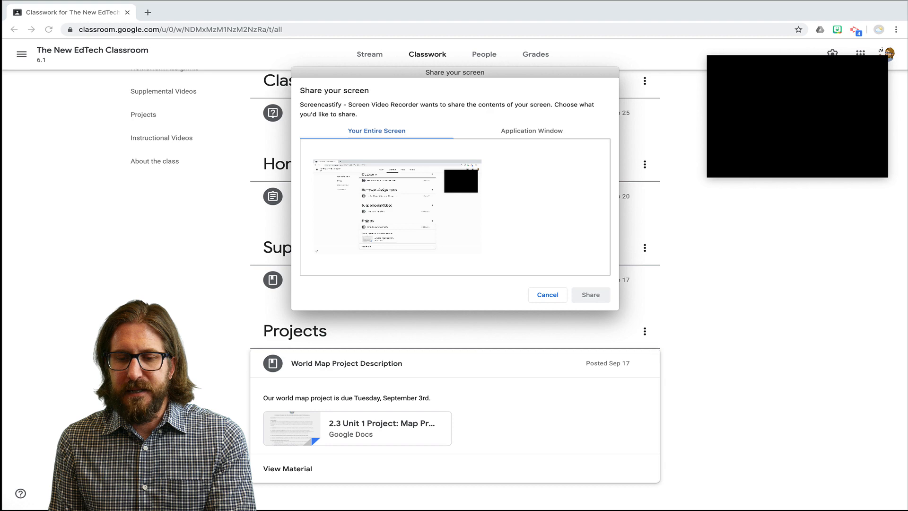
left_click(590, 296)
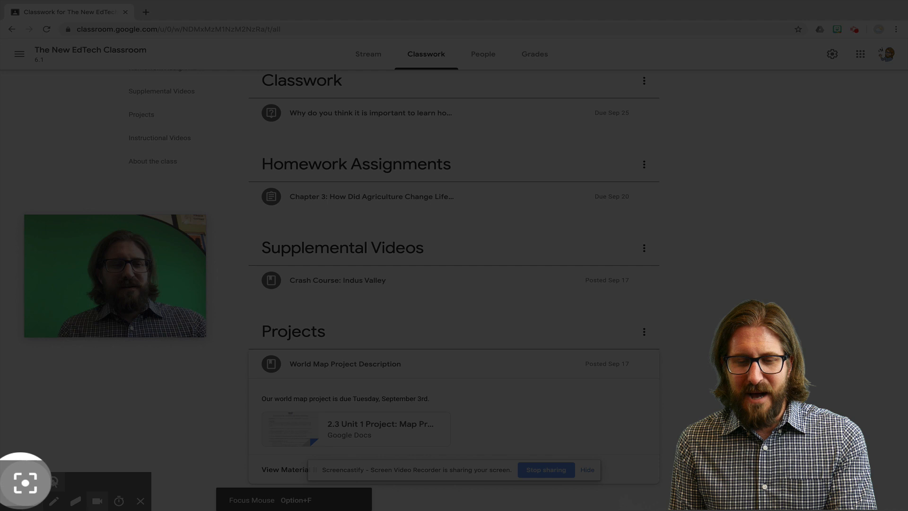
- Draw a red pen box around the Supplemental Videos heading during the recording
scroll("up", 3)
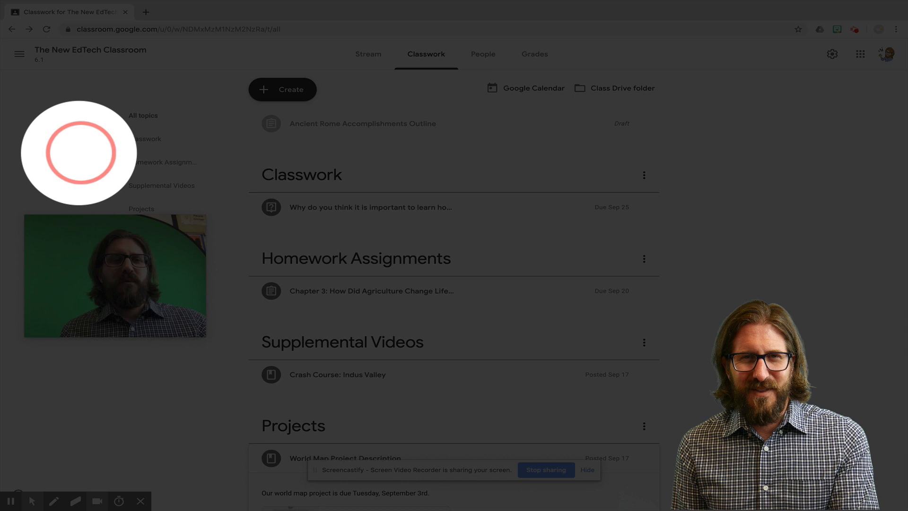
left_click(53, 501)
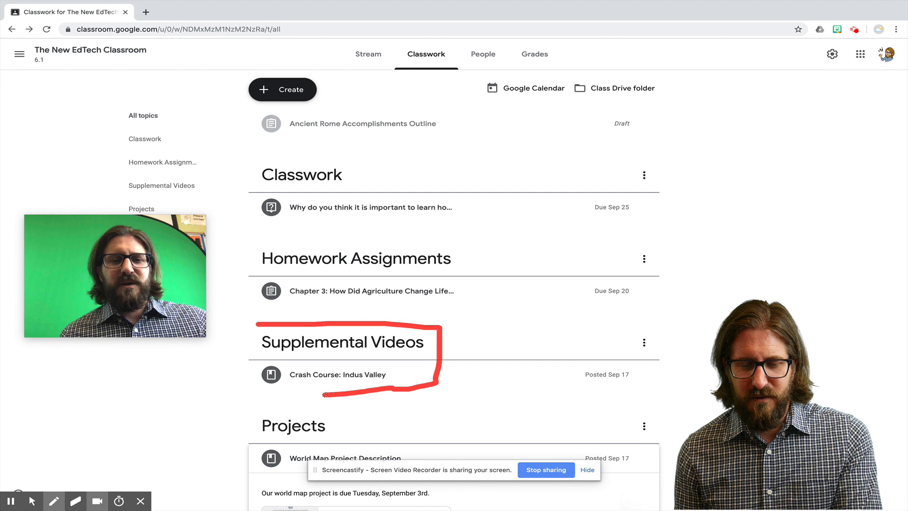
left_click(75, 501)
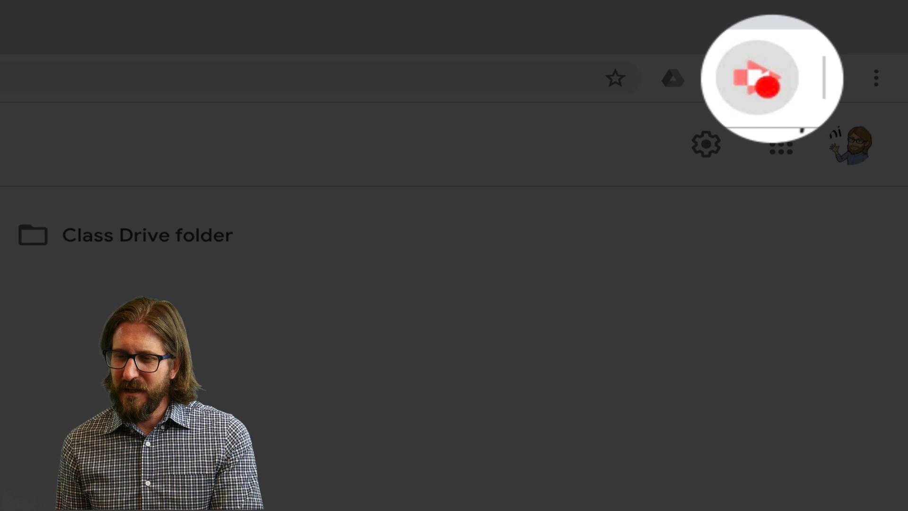
- Stop the recording, try sharing the 3:32 video to YouTube and note View on Drive
left_click(770, 77)
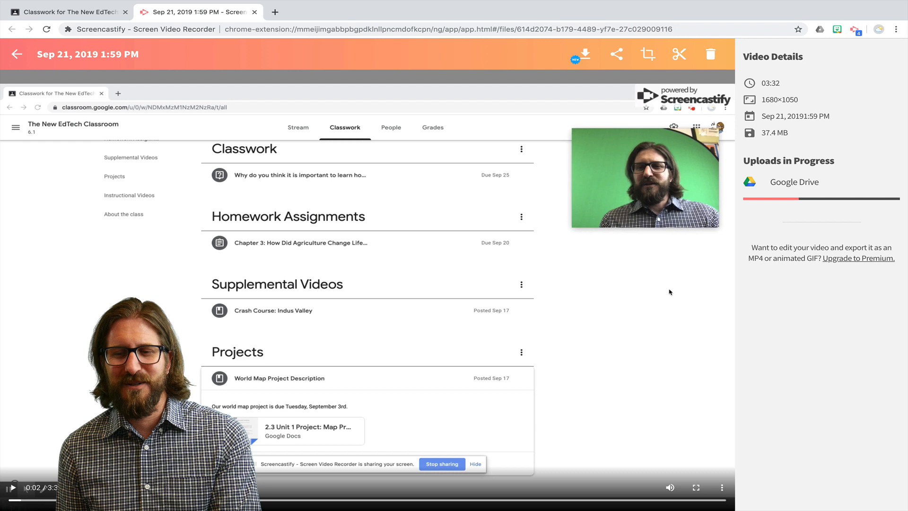
left_click(580, 54)
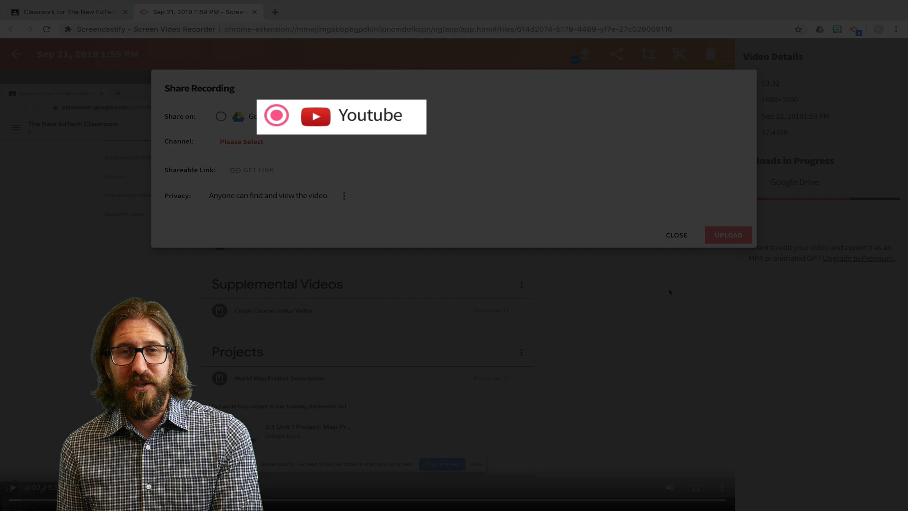
left_click(313, 116)
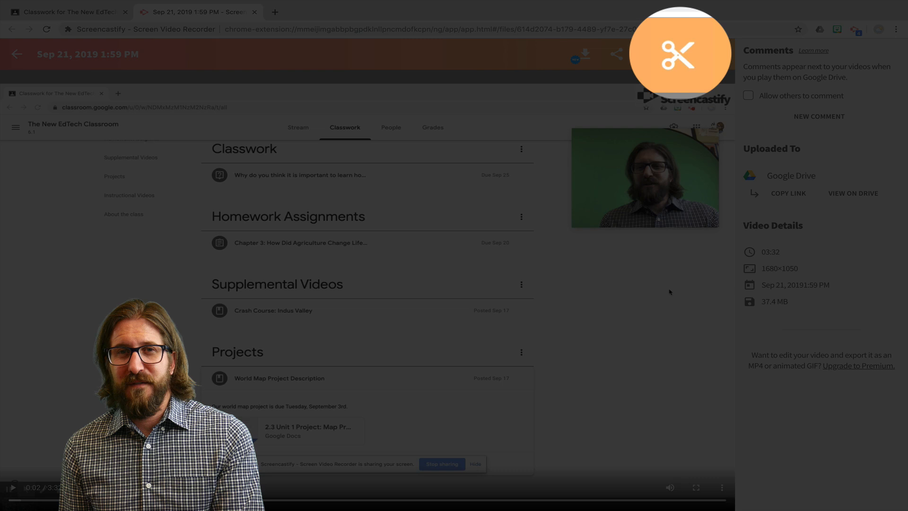
left_click(679, 54)
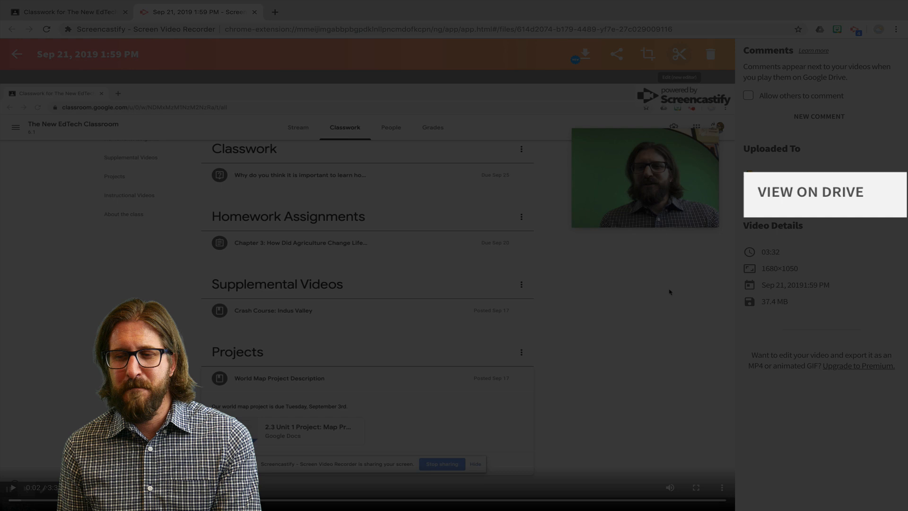
- Attach the recording from Google Drive > Recent as 'Google Classroom Tutorial' material under Instructional Videos
left_click(810, 192)
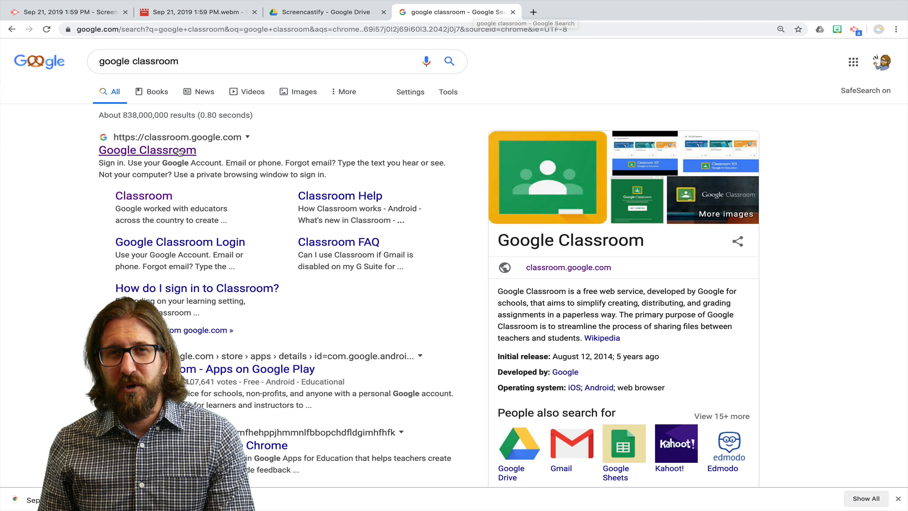
left_click(147, 150)
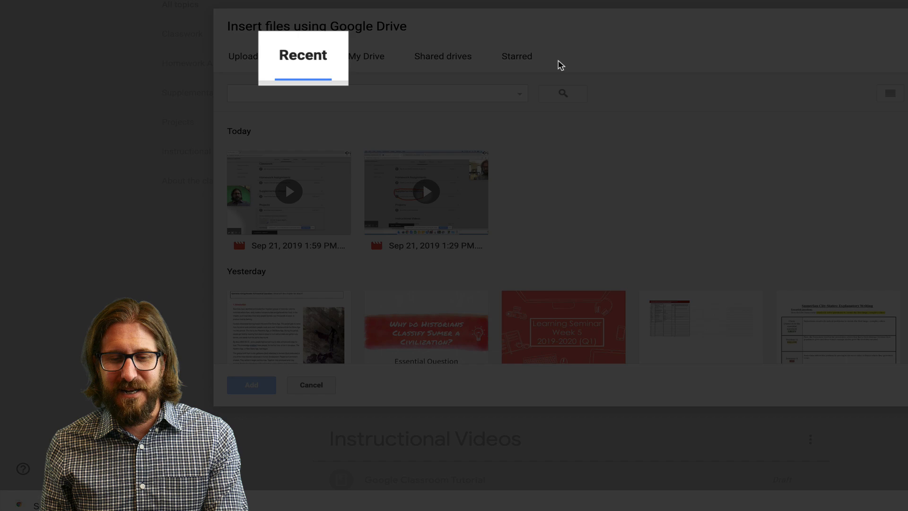
left_click(310, 385)
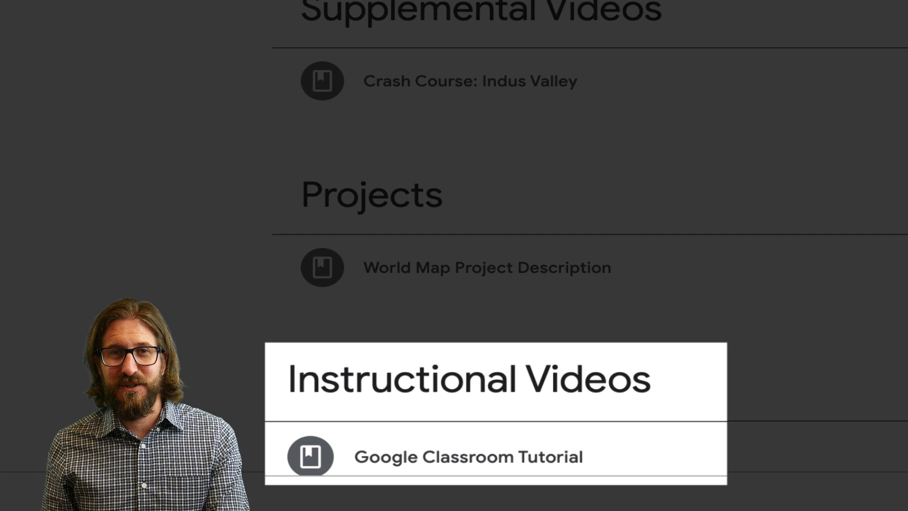
scroll("up", 3)
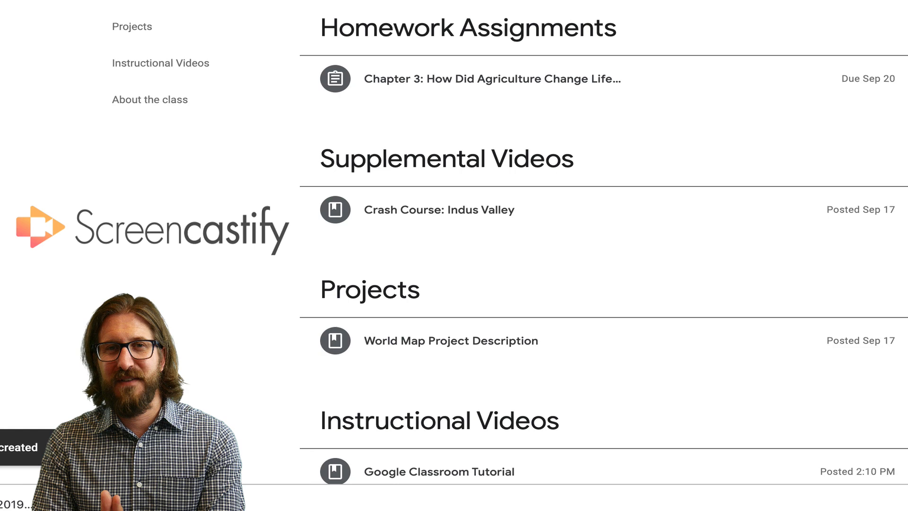